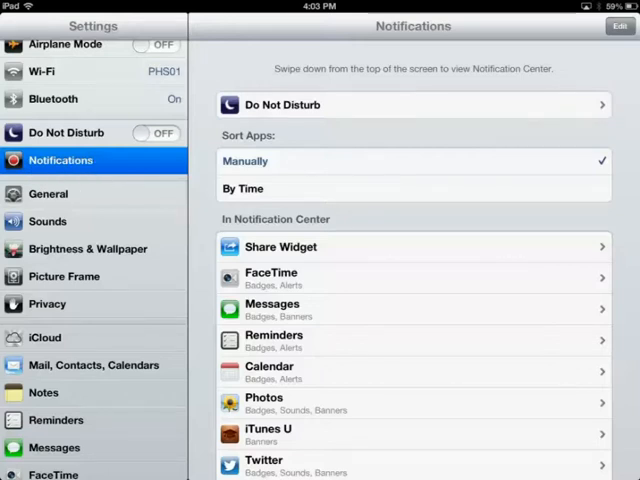
- Scroll the Notifications list and inspect Google Maps' alert style settings
scroll("up", 3)
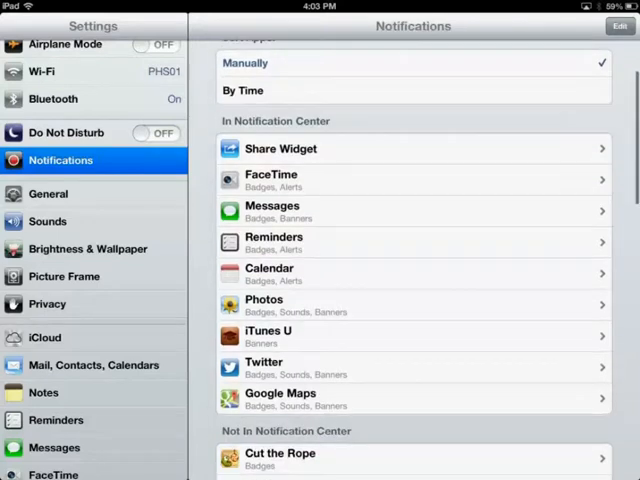
scroll("up", 3)
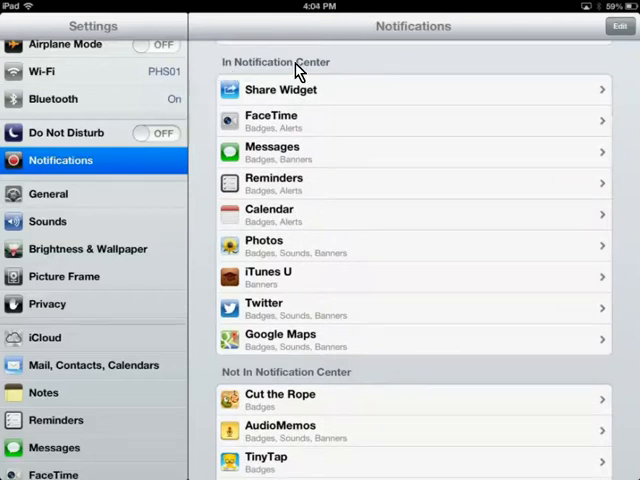
mouse_move(244, 84)
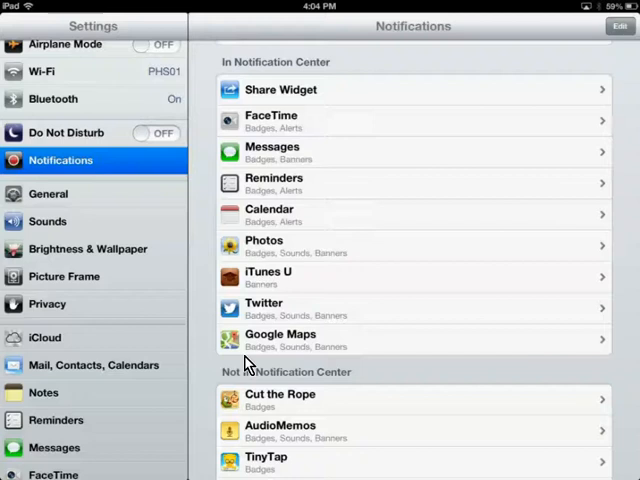
mouse_move(344, 362)
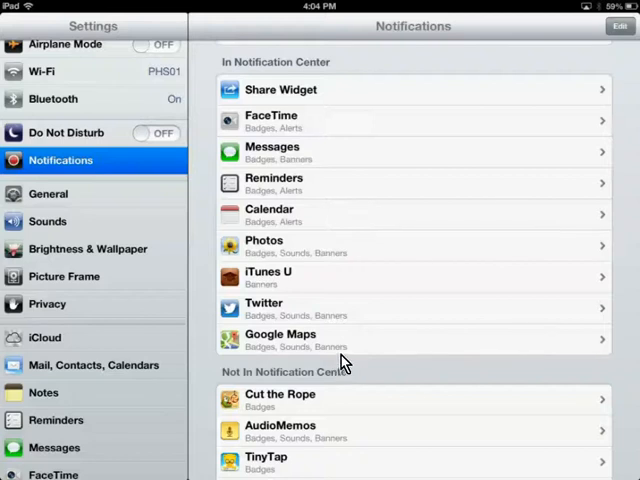
scroll("down", 3)
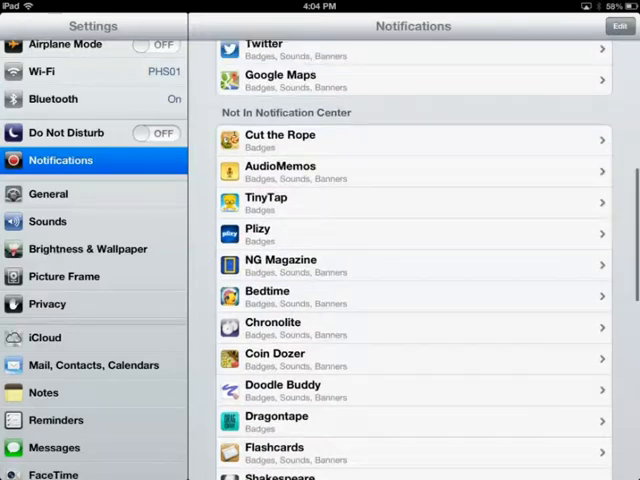
scroll("up", 3)
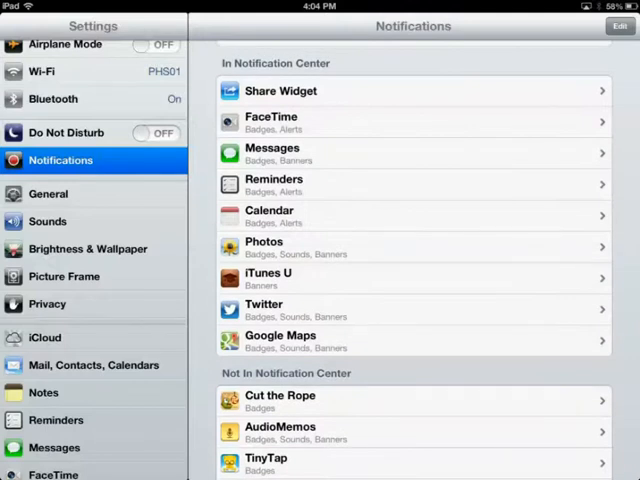
mouse_move(298, 344)
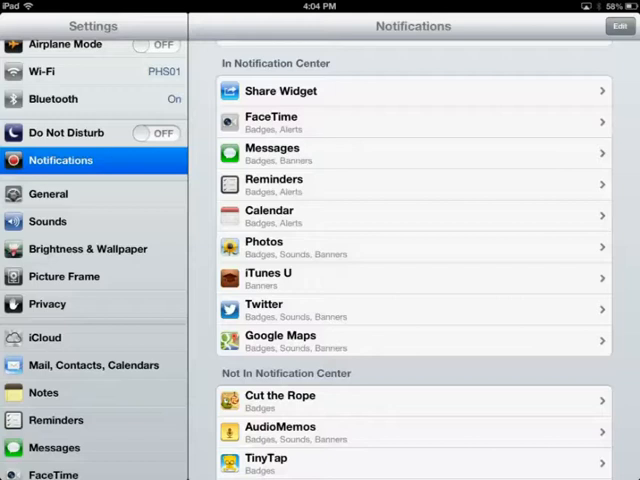
left_click(410, 340)
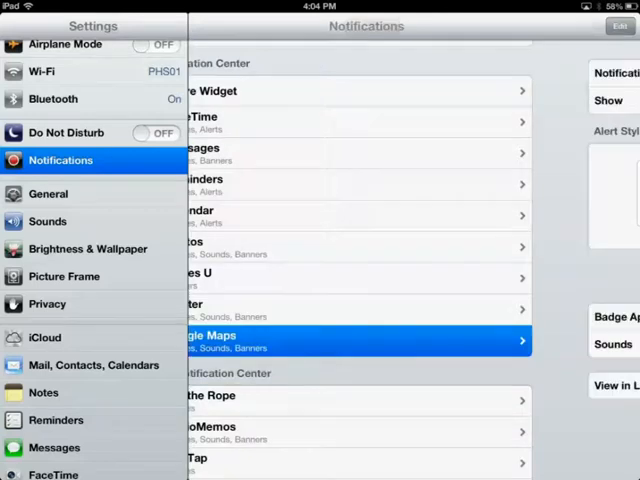
left_click(360, 340)
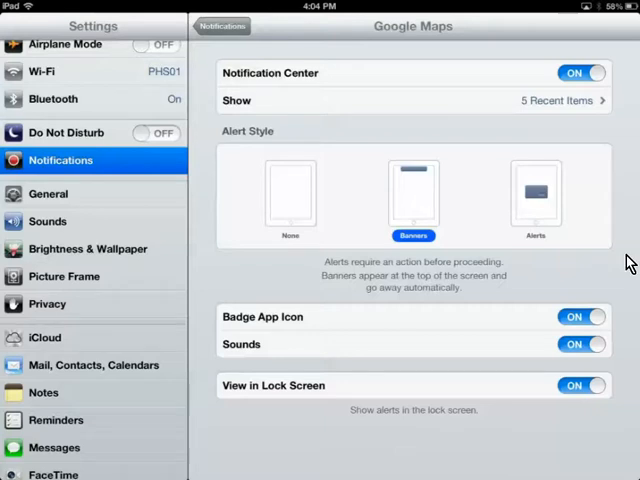
mouse_move(408, 180)
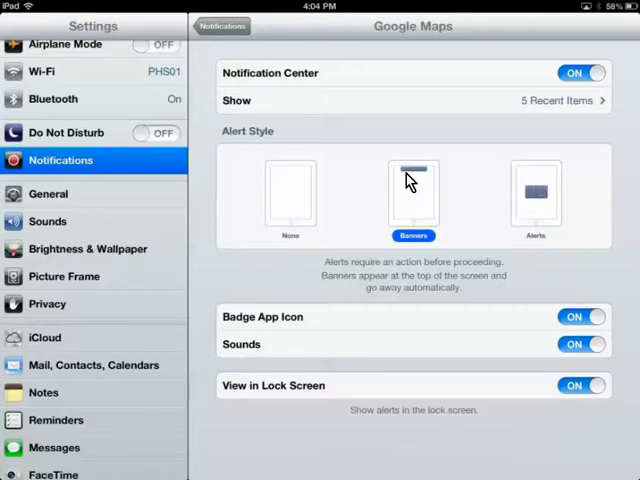
mouse_move(338, 224)
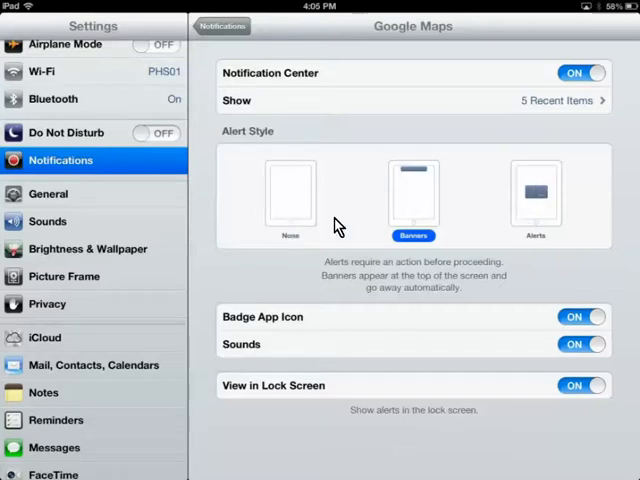
mouse_move(318, 260)
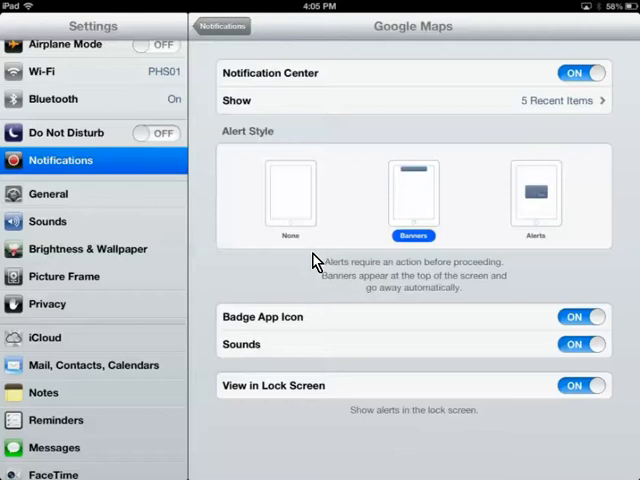
mouse_move(260, 268)
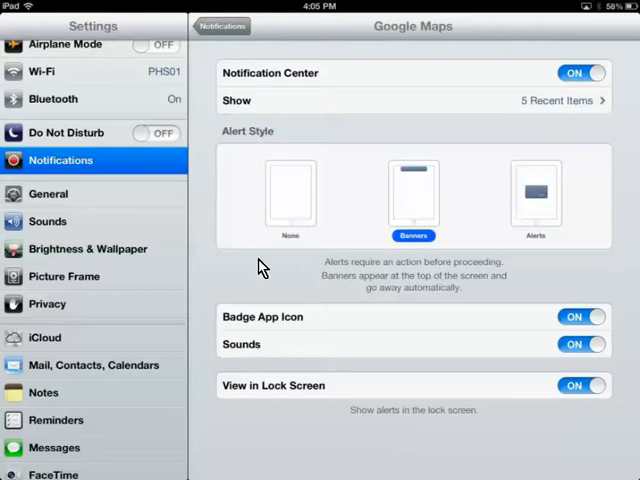
mouse_move(264, 272)
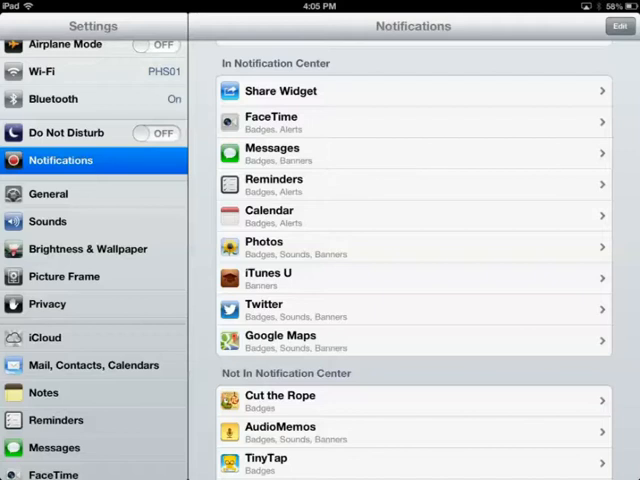
- View Messages' settings: Banners alert style, Tri-tone text tone, Show Preview on
left_click(412, 152)
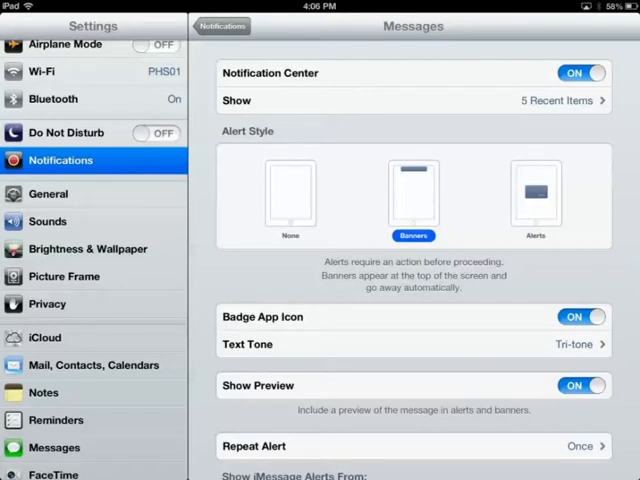
- Go back to the Notifications list showing Do Not Disturb and Sort Apps
left_click(220, 24)
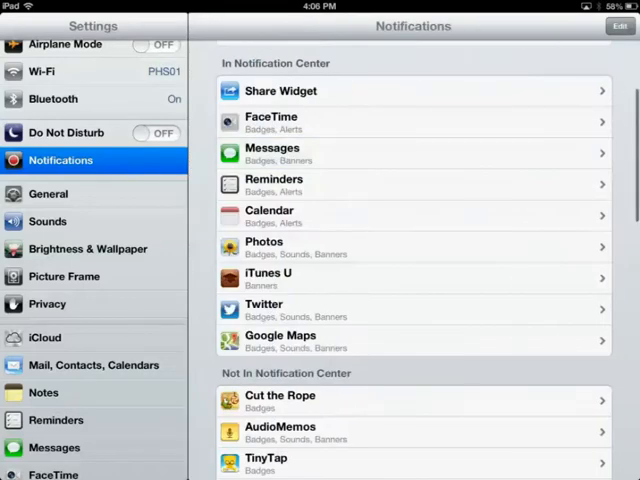
scroll("up", 3)
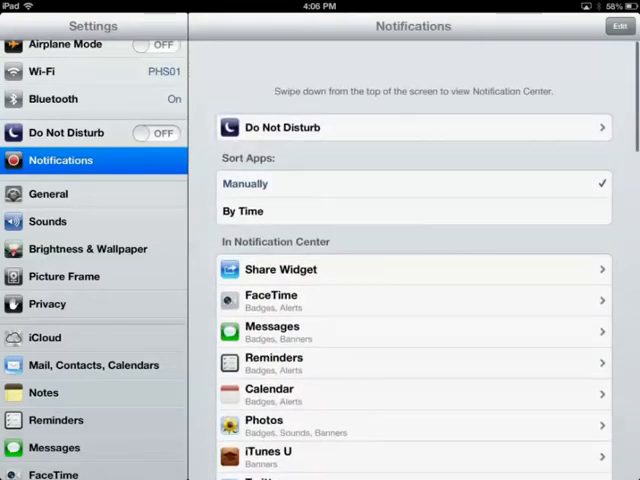
scroll("up", 3)
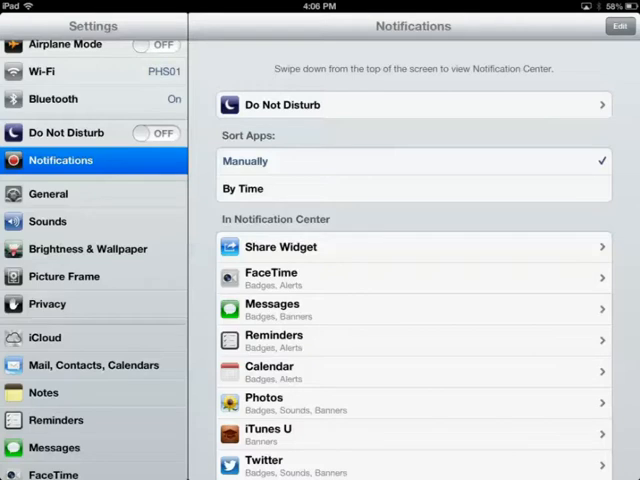
left_click(412, 104)
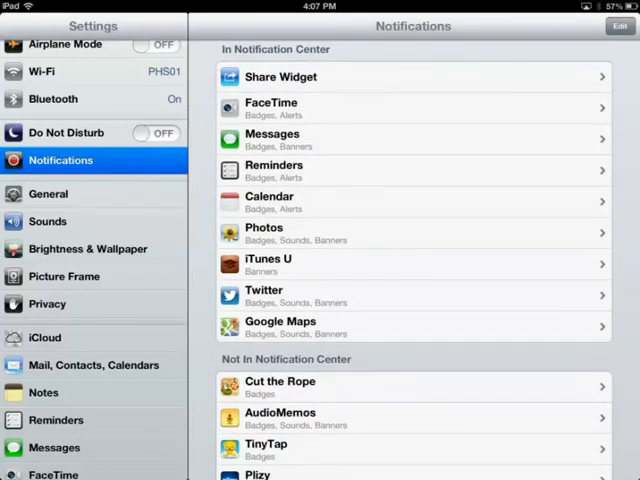
mouse_move(212, 56)
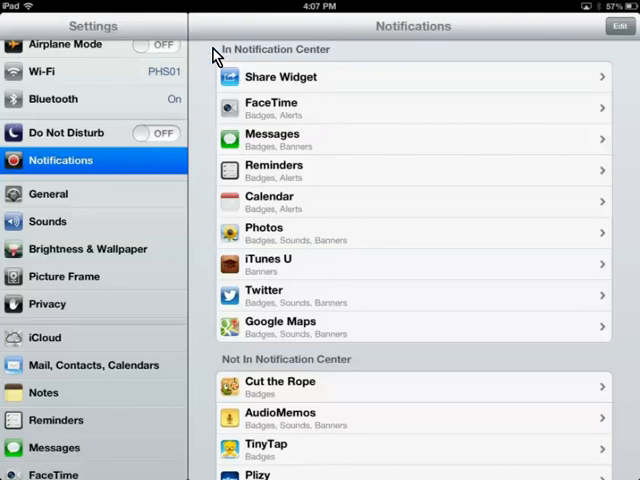